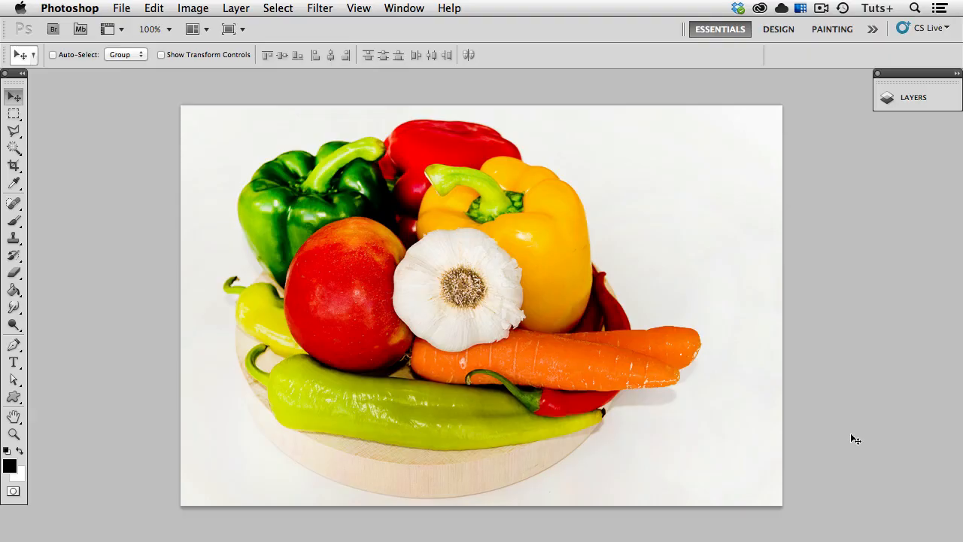
Switch from the vegetable photo in Photoshop to the apple illustration in Illustrator
{"action": "left_click", "coordinate": [358, 8]}
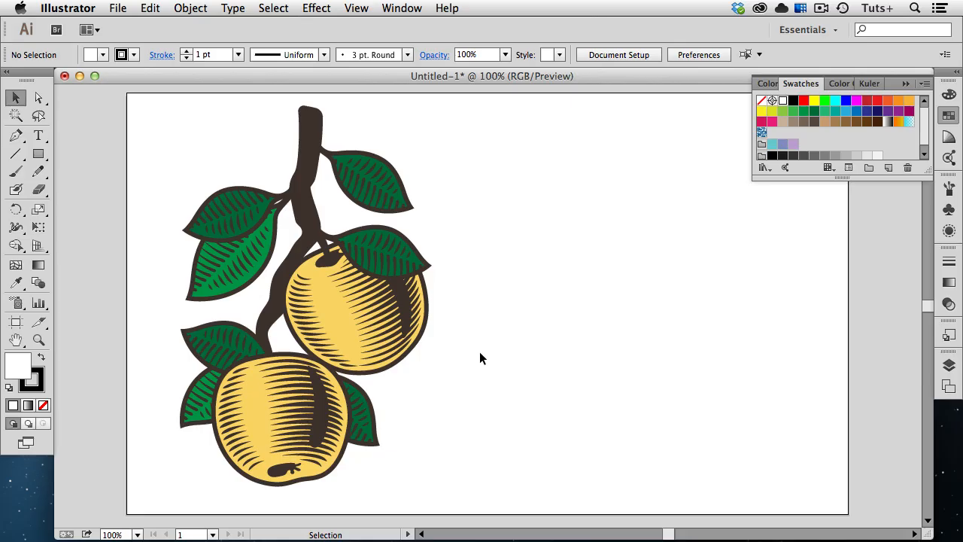
{"action": "mouse_move", "coordinate": [397, 212]}
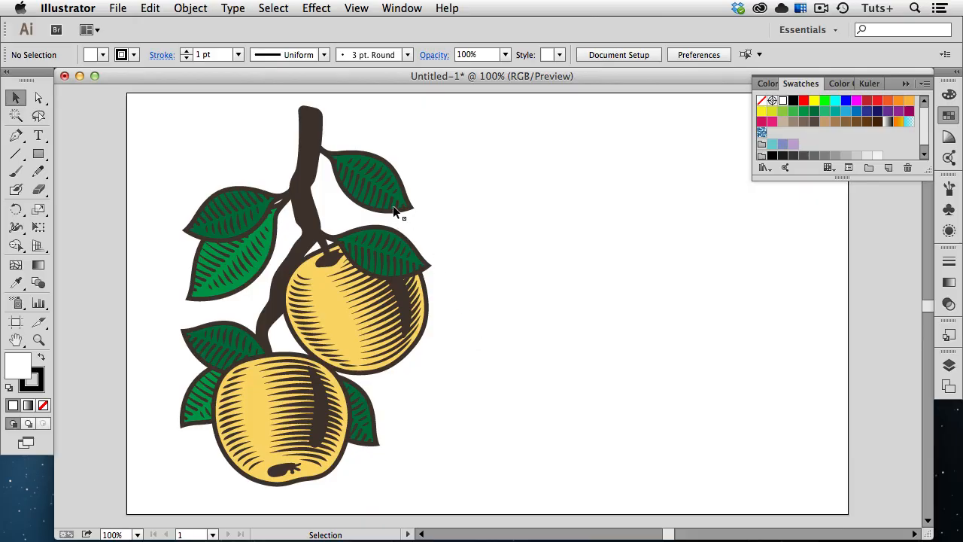
Recolour the upper apple's fill with the red swatch, then select the lower apple
{"action": "left_click_drag", "start_coordinate": [369, 196], "coordinate": [466, 147]}
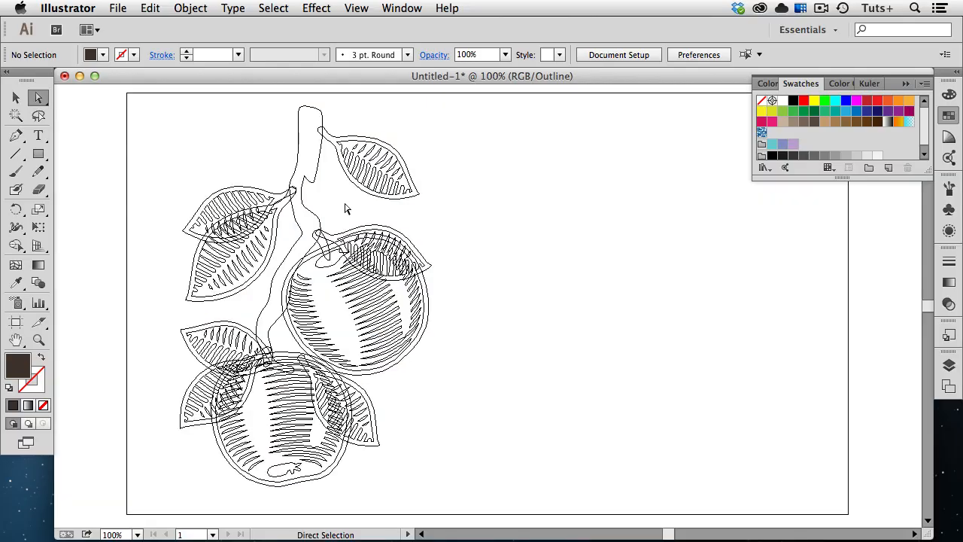
{"action": "left_click", "coordinate": [301, 178]}
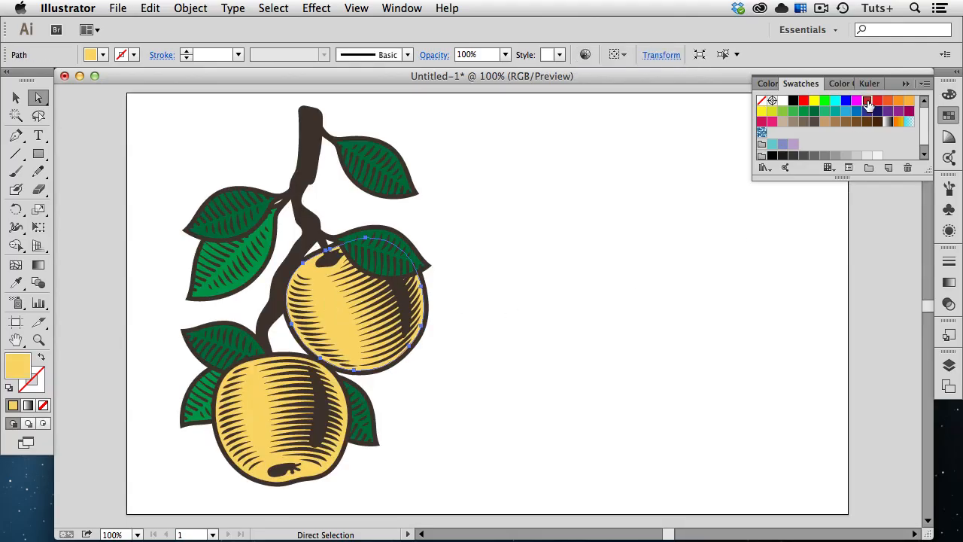
{"action": "left_click", "coordinate": [868, 100]}
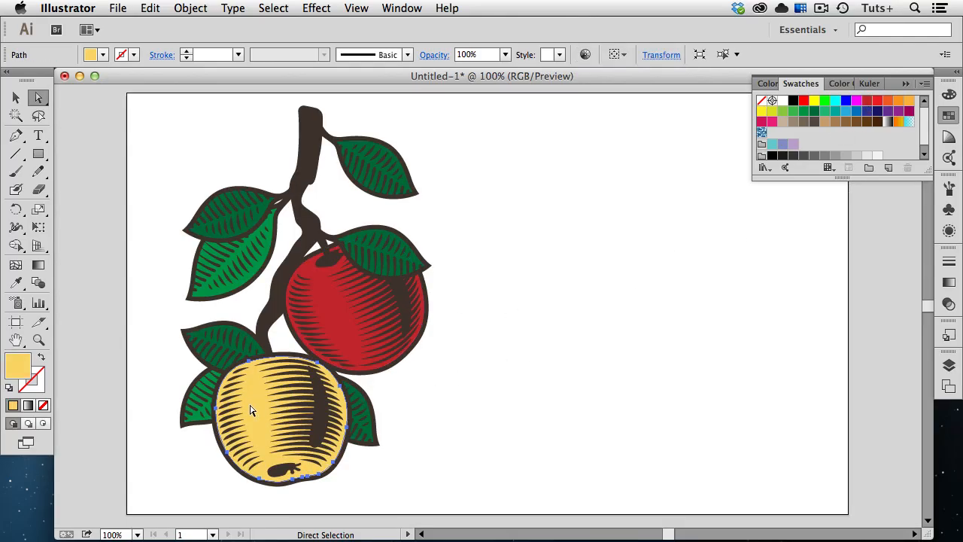
{"action": "left_click", "coordinate": [803, 101]}
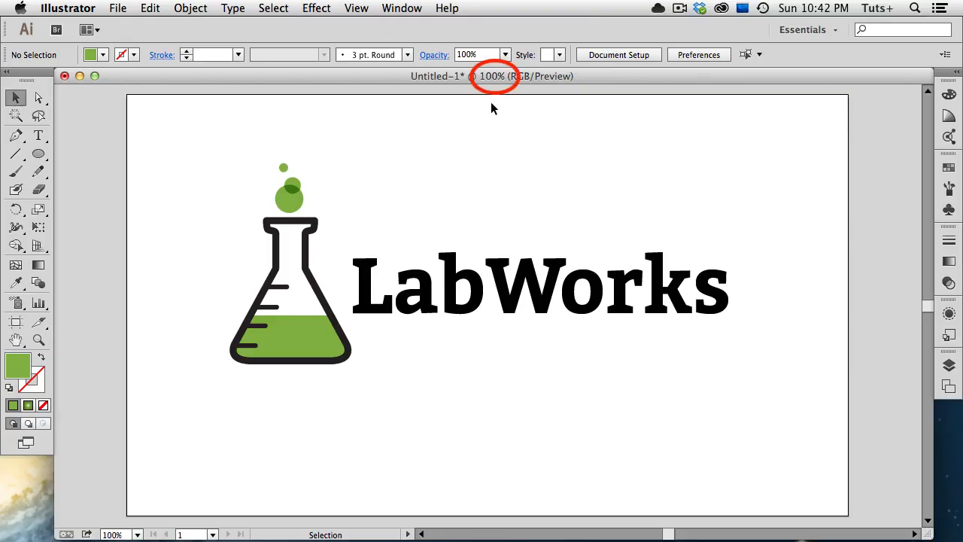
{"action": "mouse_move", "coordinate": [334, 197]}
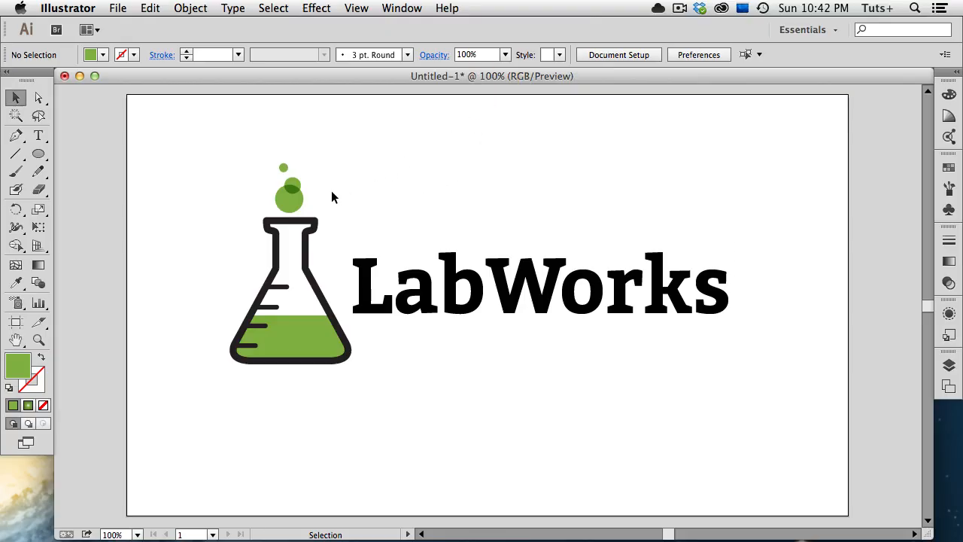
Zoom to about 550% on the flask's measurement lines to show the sharp vector edges
{"action": "left_click", "coordinate": [288, 197]}
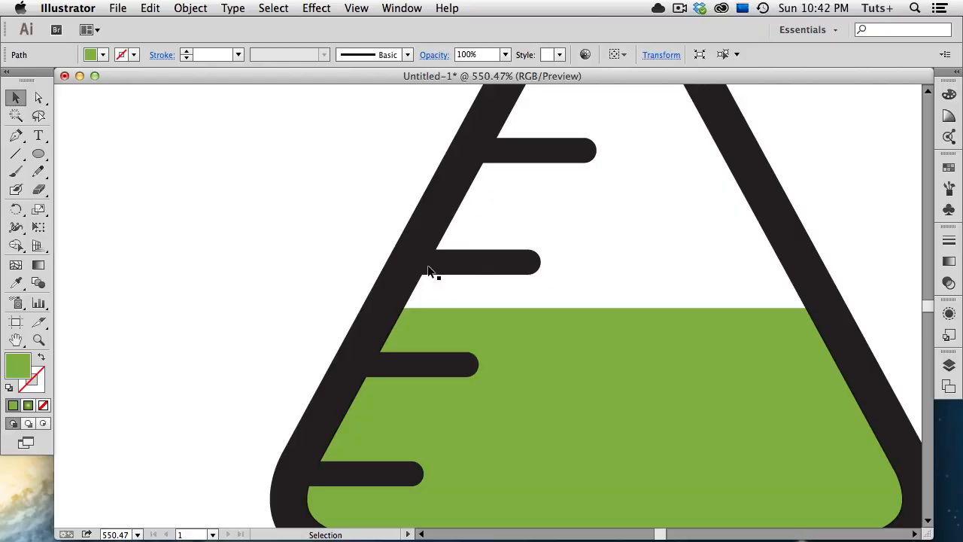
{"action": "left_click_drag", "start_coordinate": [368, 218], "coordinate": [576, 389]}
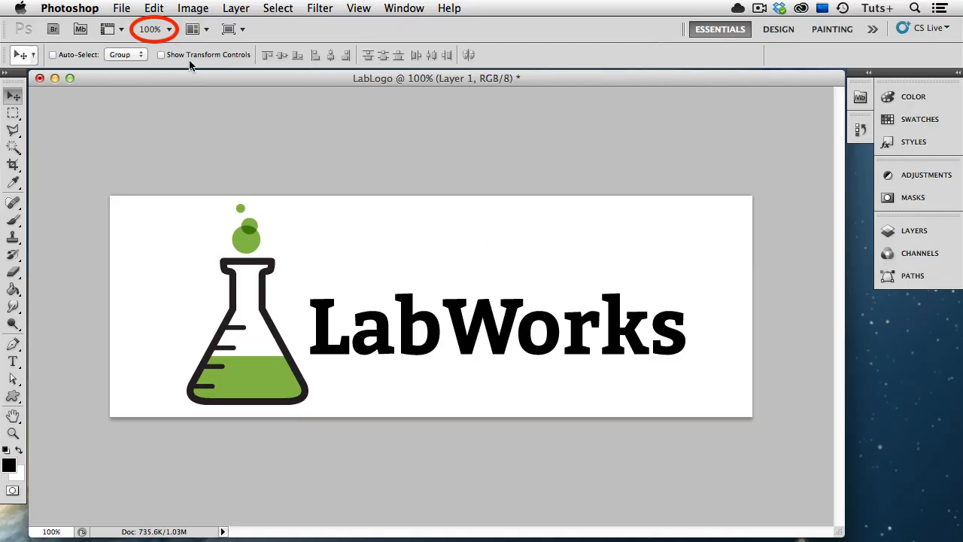
Choose a preset magnification from the zoom dropdown to inspect the logo's pixel edges
{"action": "left_click", "coordinate": [168, 29]}
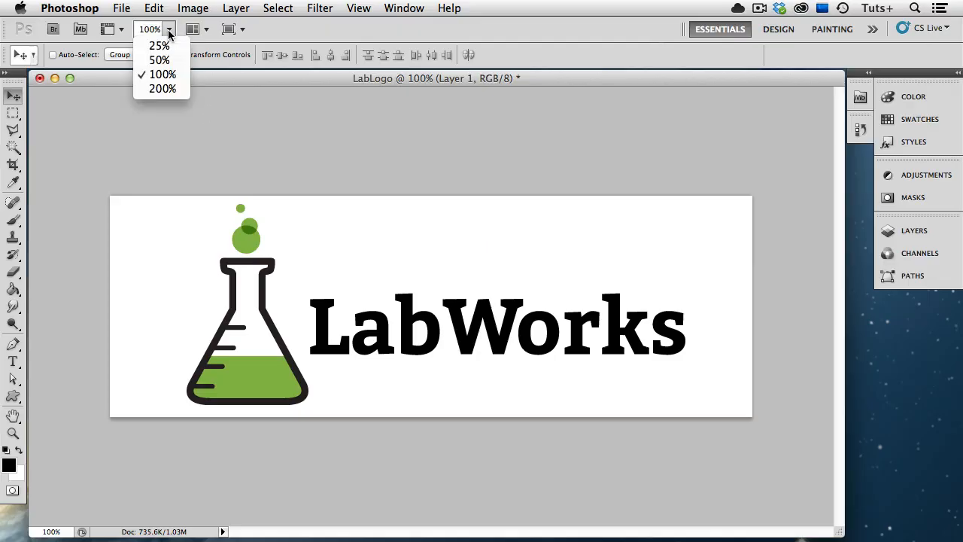
{"action": "left_click", "coordinate": [163, 89]}
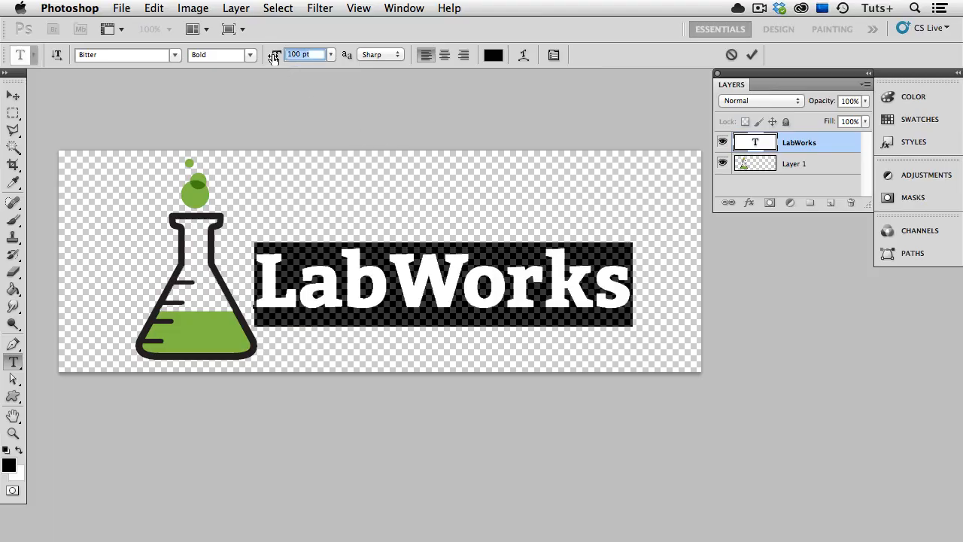
Set the LabWorks type to 120 pt and commit the change
{"action": "type", "text": "120"}
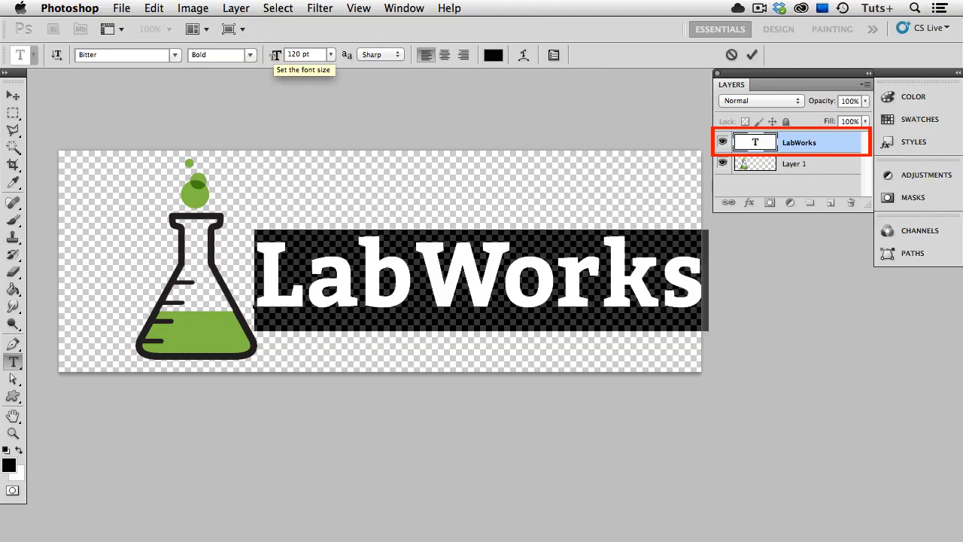
{"action": "left_click", "coordinate": [12, 94]}
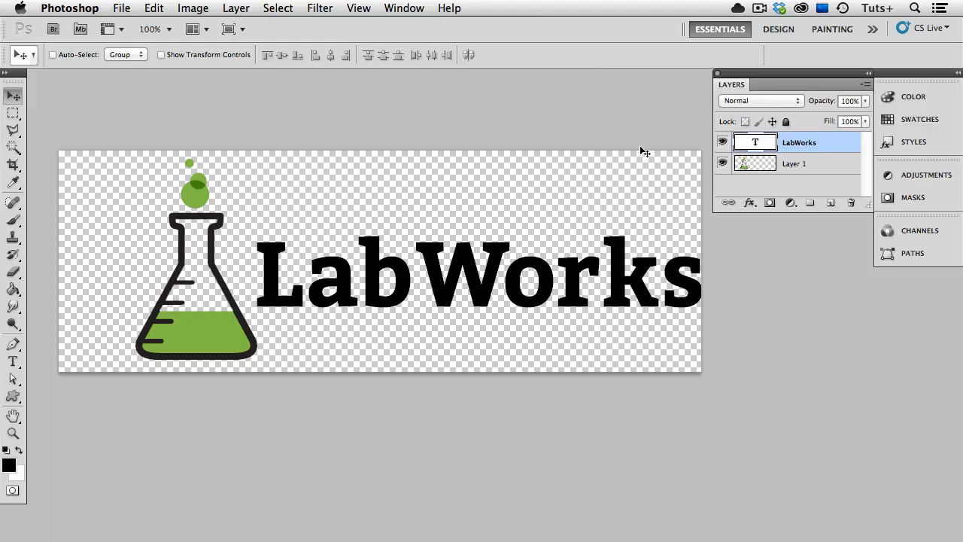
{"action": "left_click", "coordinate": [235, 9]}
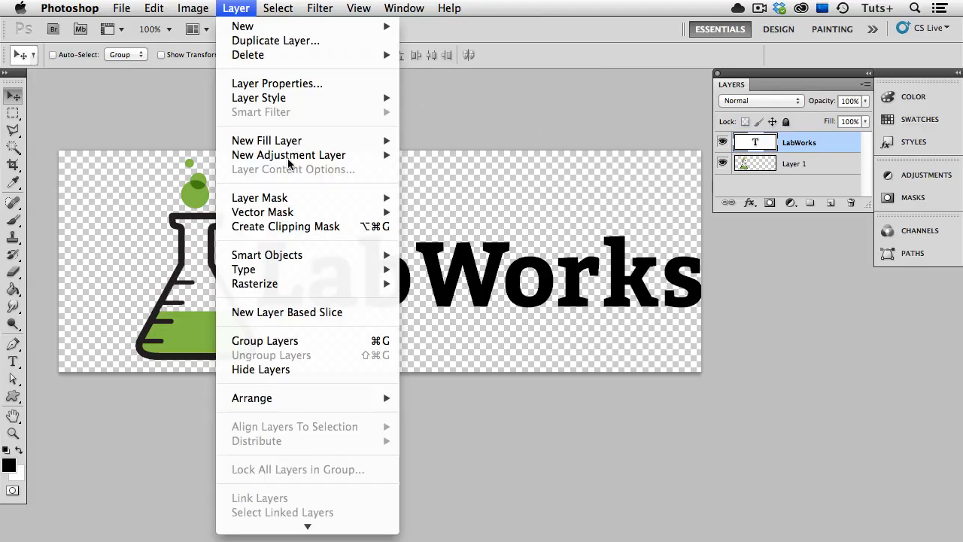
{"action": "mouse_move", "coordinate": [254, 284]}
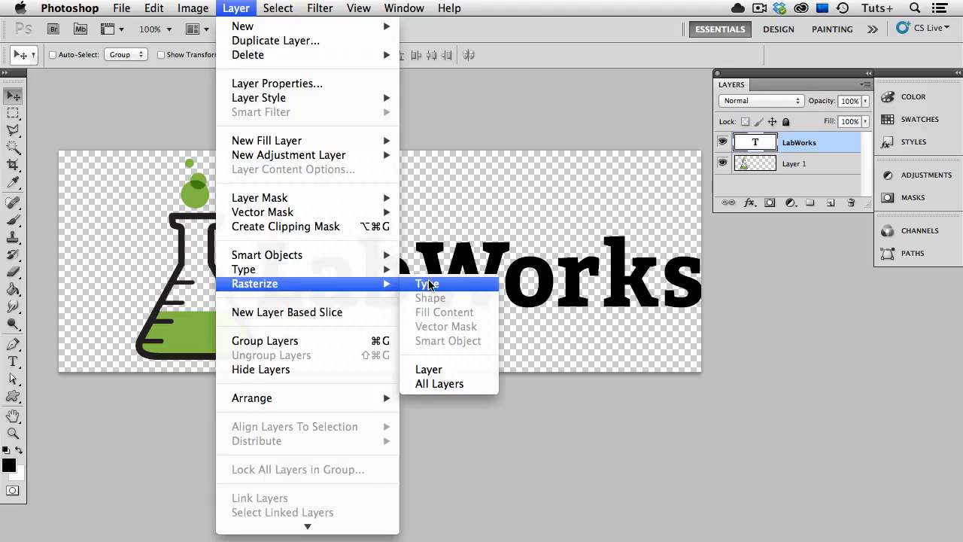
Rasterize the LabWorks type layer into pixels via Layer > Rasterize > Type
{"action": "left_click", "coordinate": [426, 284]}
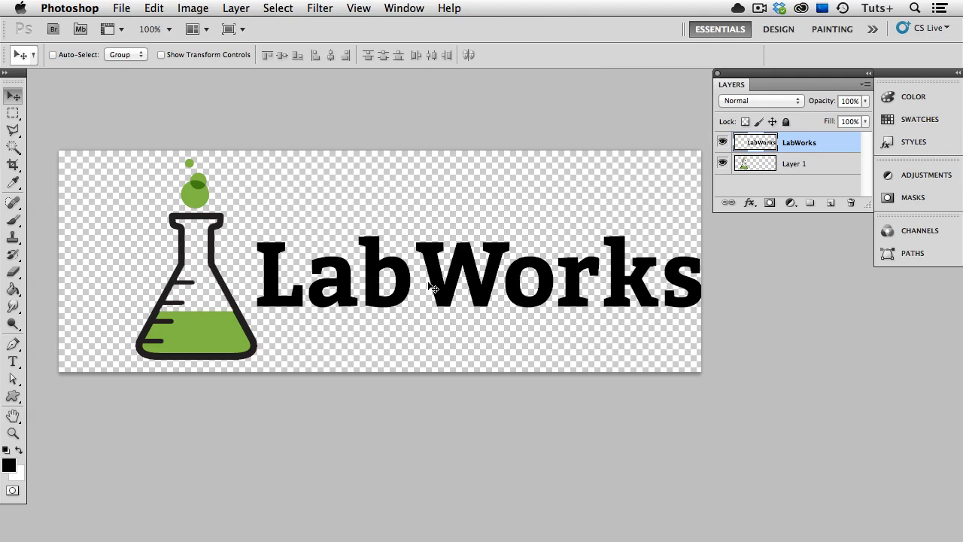
{"action": "mouse_move", "coordinate": [588, 219]}
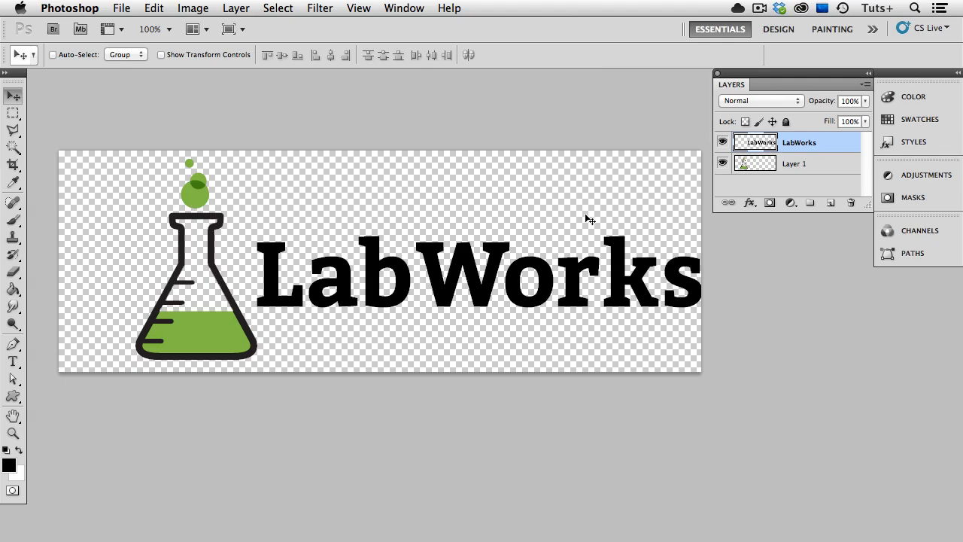
{"action": "mouse_move", "coordinate": [792, 185]}
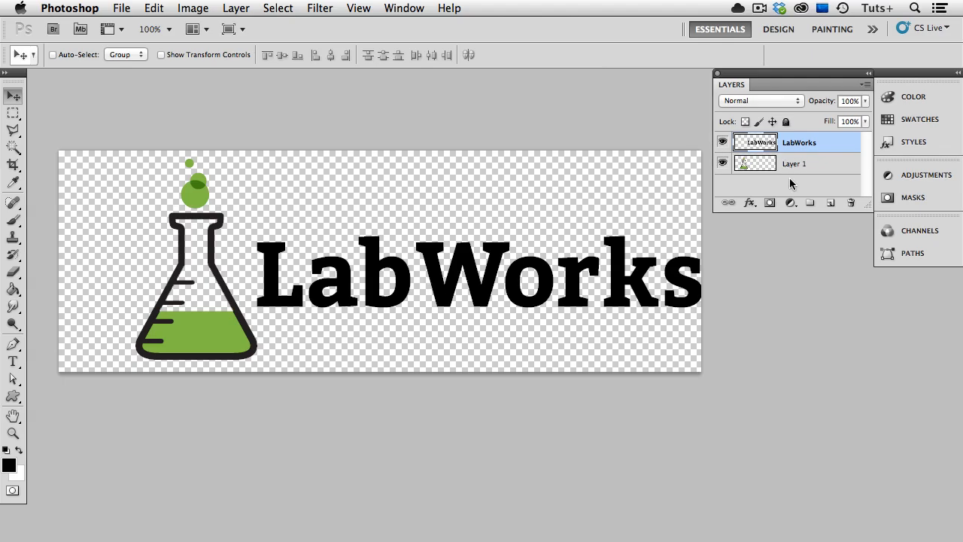